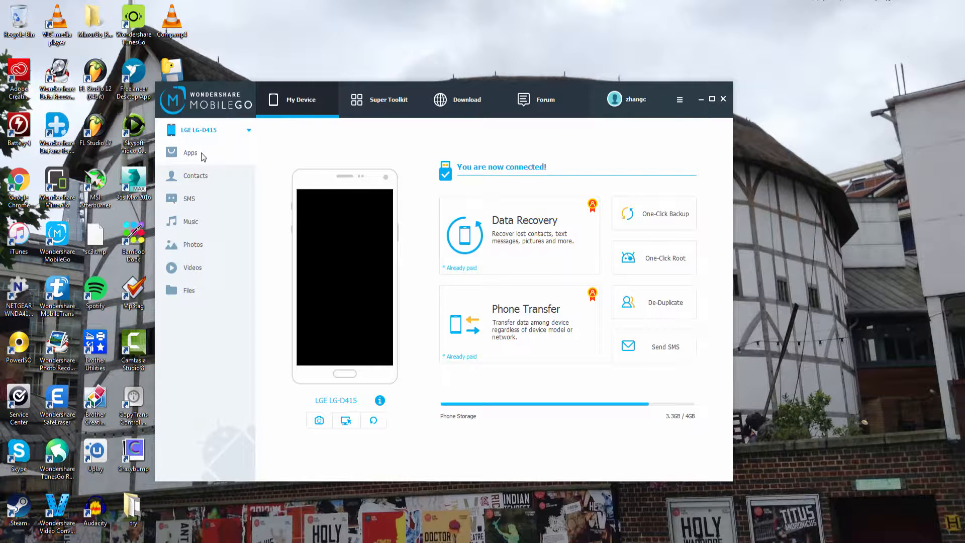
Open the Apps section to list the user apps on the LG phone.
{"action": "left_click", "coordinate": [190, 153]}
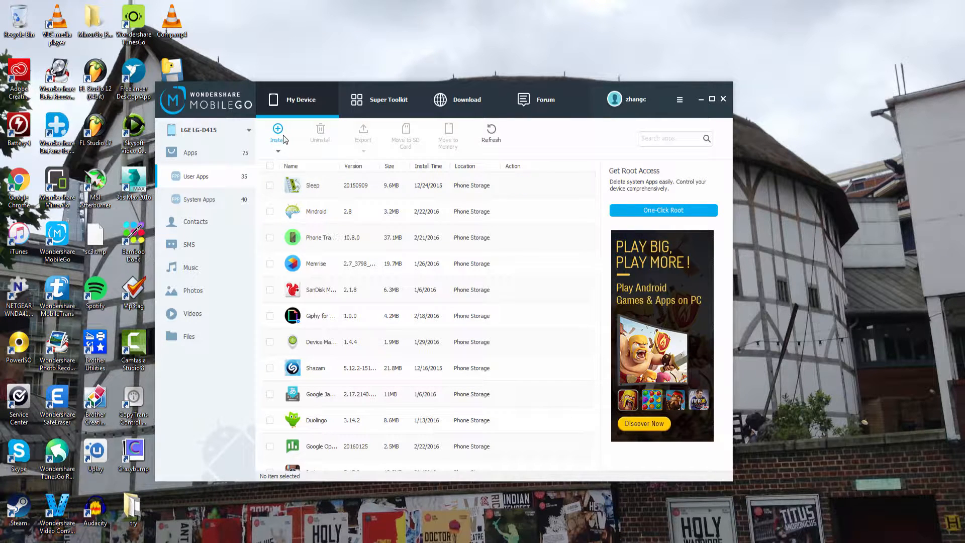
Install the record_shujuku APK from the Downloads folder onto the phone.
{"action": "left_click", "coordinate": [278, 132]}
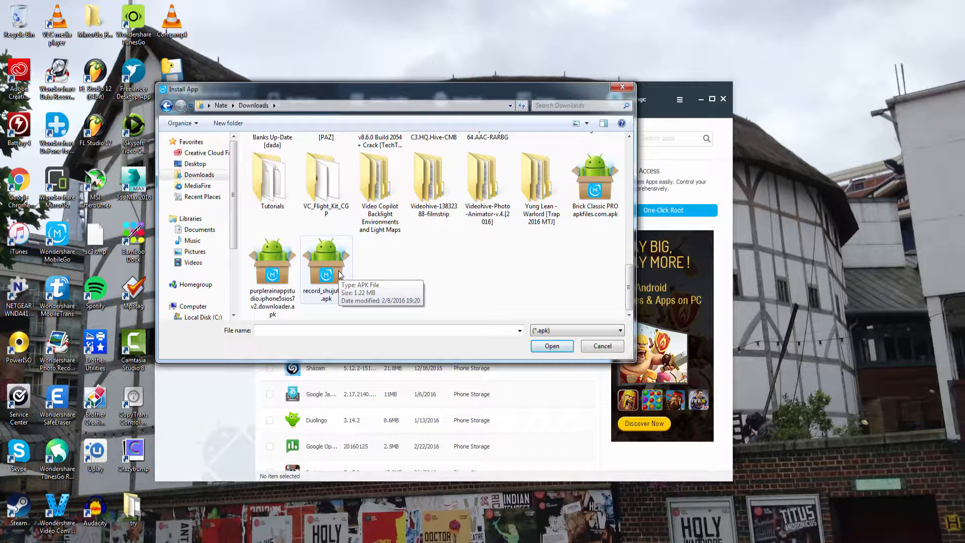
{"action": "left_click", "coordinate": [601, 346]}
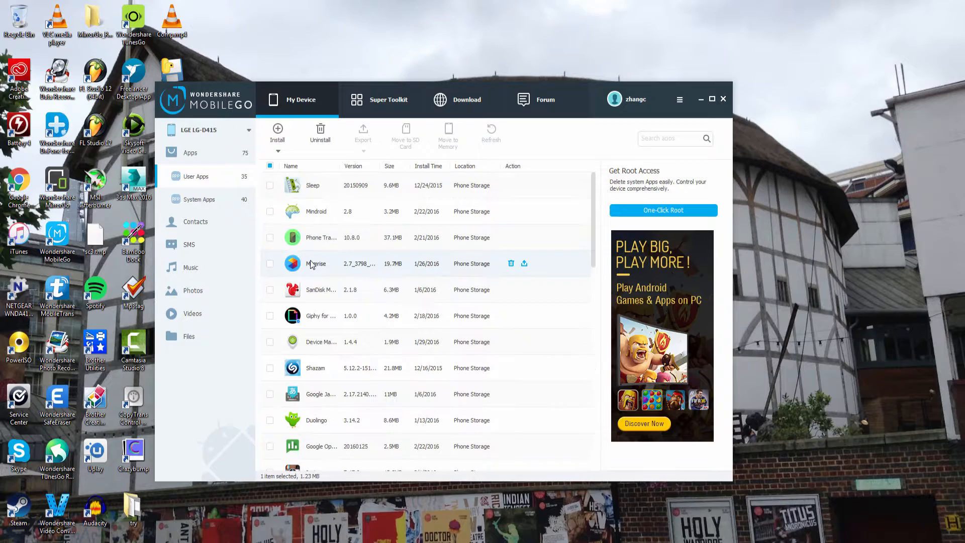
{"action": "mouse_move", "coordinate": [332, 220]}
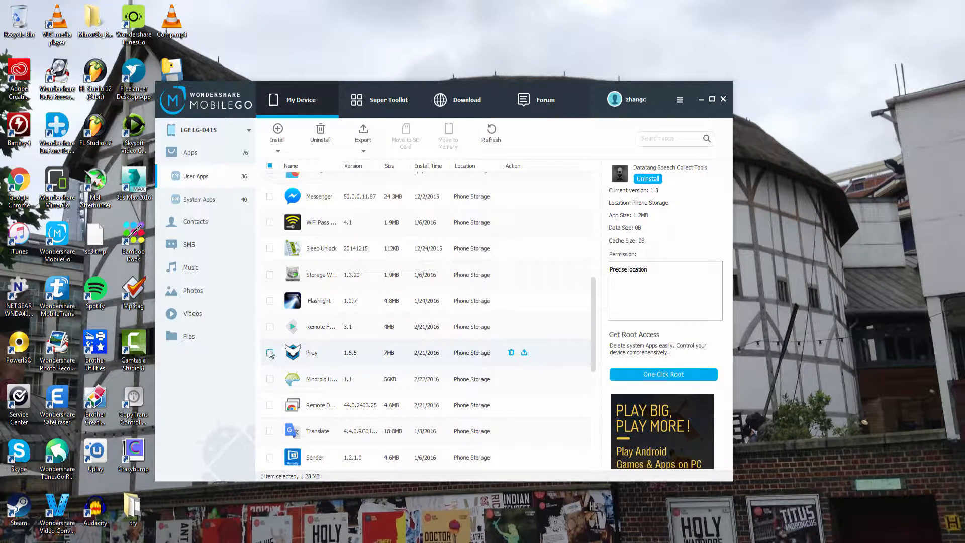
Uninstall Prey, Remote For Mac and a third app, then select Mindroid.
{"action": "left_click", "coordinate": [271, 327]}
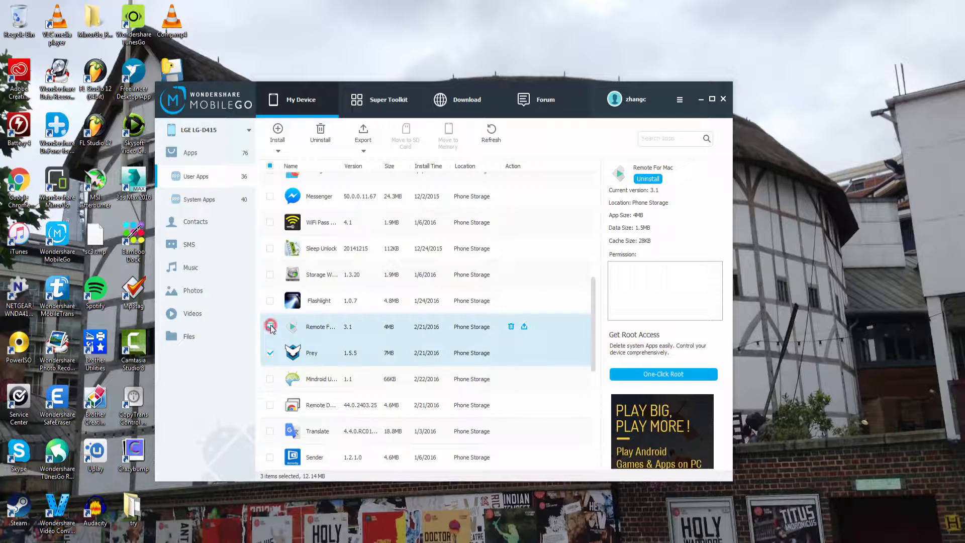
{"action": "left_click", "coordinate": [271, 327]}
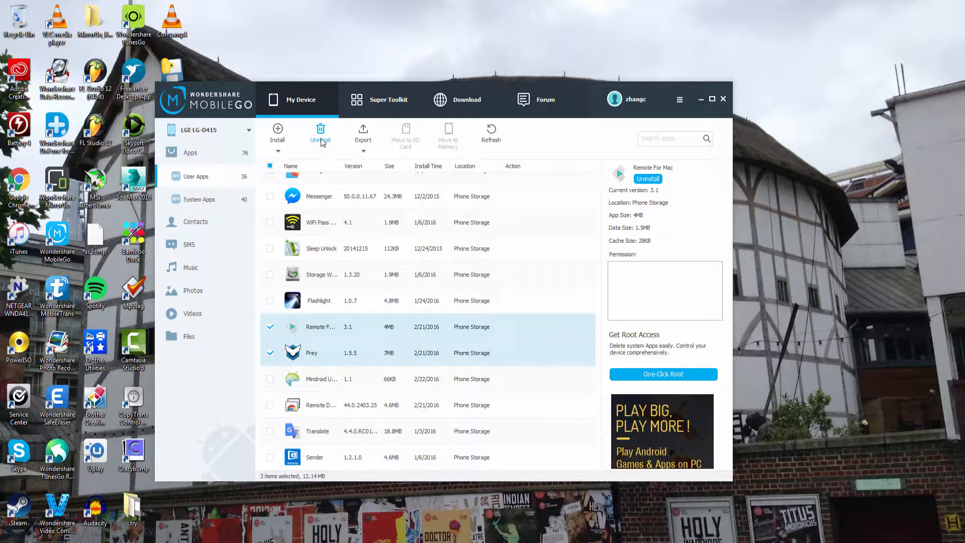
{"action": "left_click", "coordinate": [320, 132]}
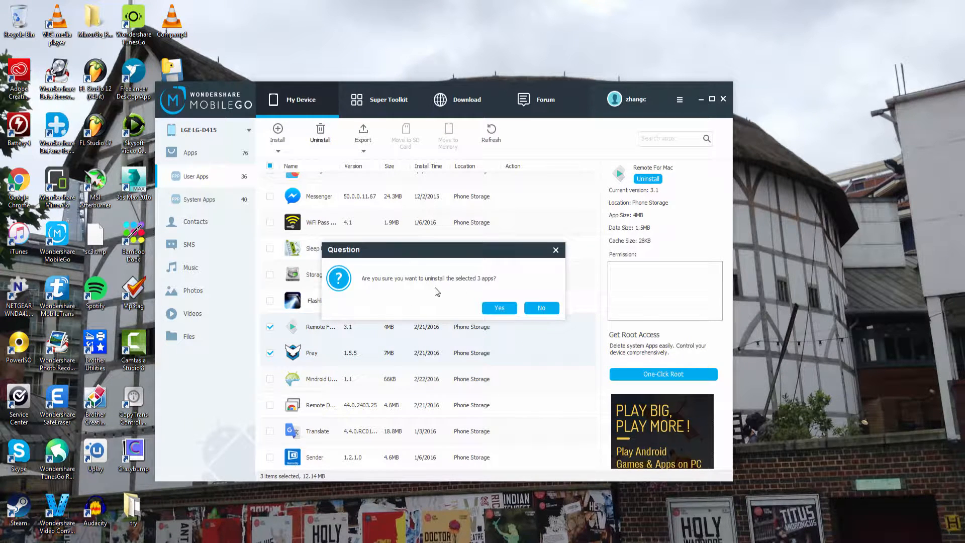
{"action": "left_click", "coordinate": [499, 308]}
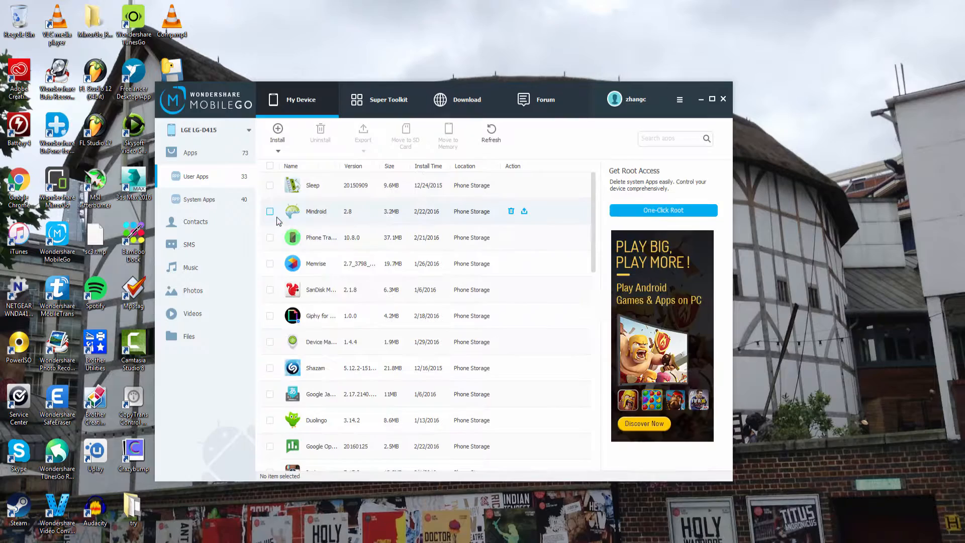
{"action": "left_click", "coordinate": [269, 211]}
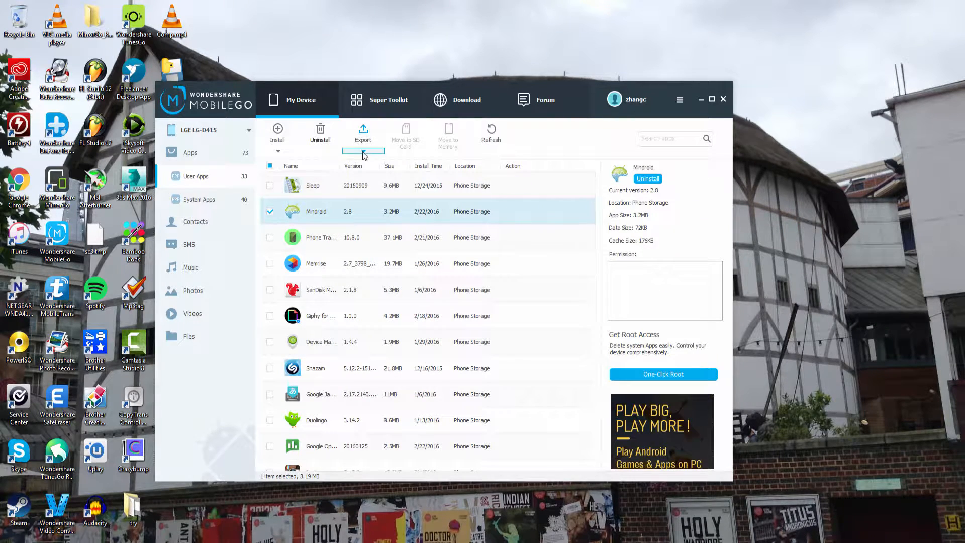
Export Mindroid to the PC as Mindroid.apk in Downloads and dismiss the confirmation.
{"action": "left_click", "coordinate": [363, 131]}
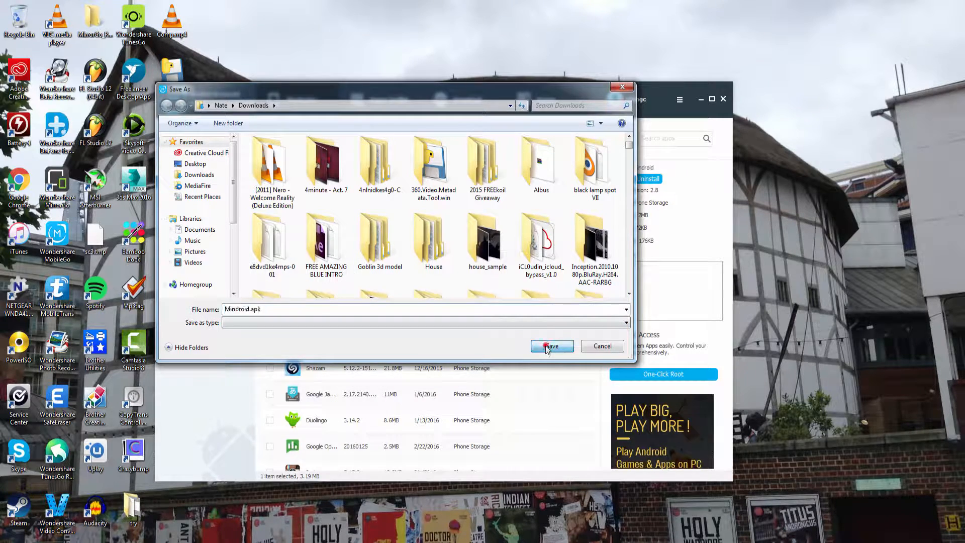
{"action": "left_click", "coordinate": [551, 345]}
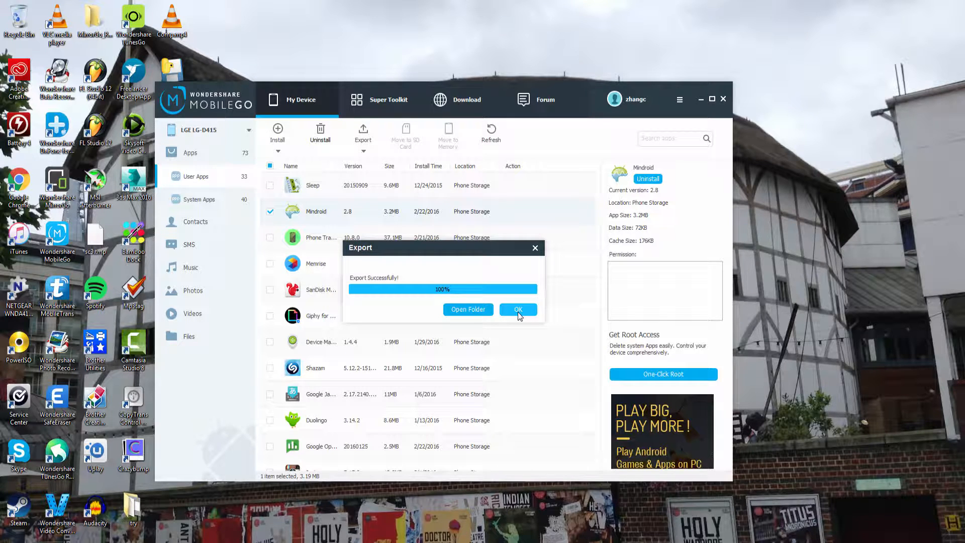
{"action": "left_click", "coordinate": [518, 309]}
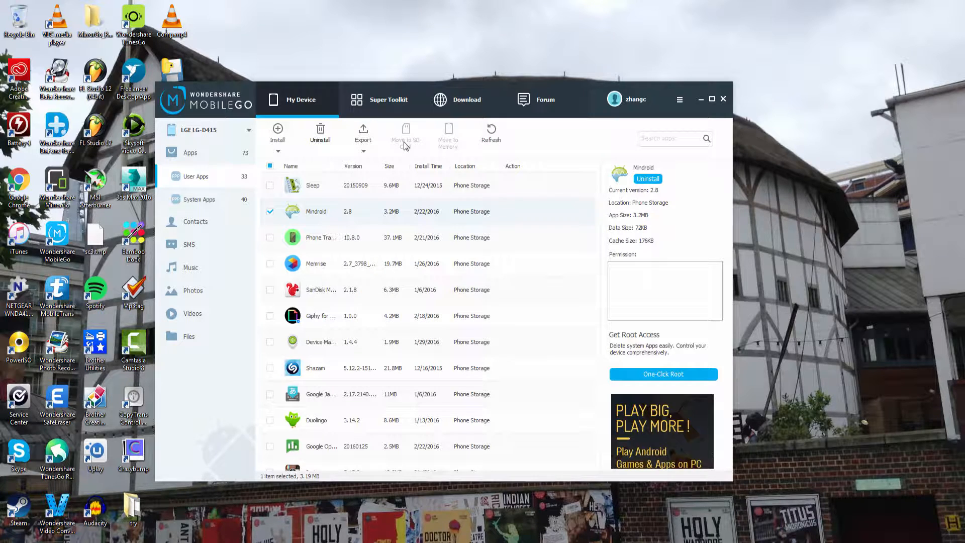
{"action": "mouse_move", "coordinate": [331, 208]}
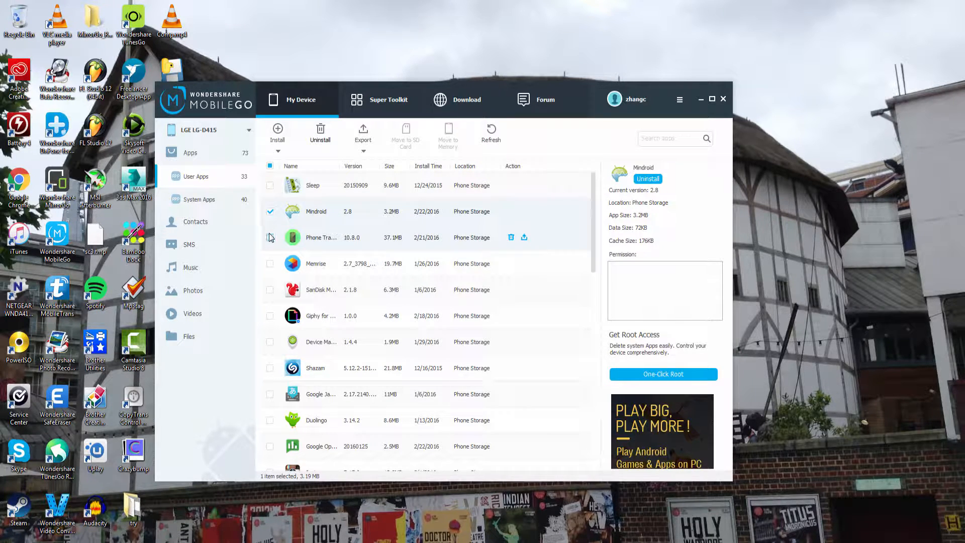
Select Phone Tracker alongside Mindroid and refresh the phone's app list.
{"action": "left_click", "coordinate": [269, 238]}
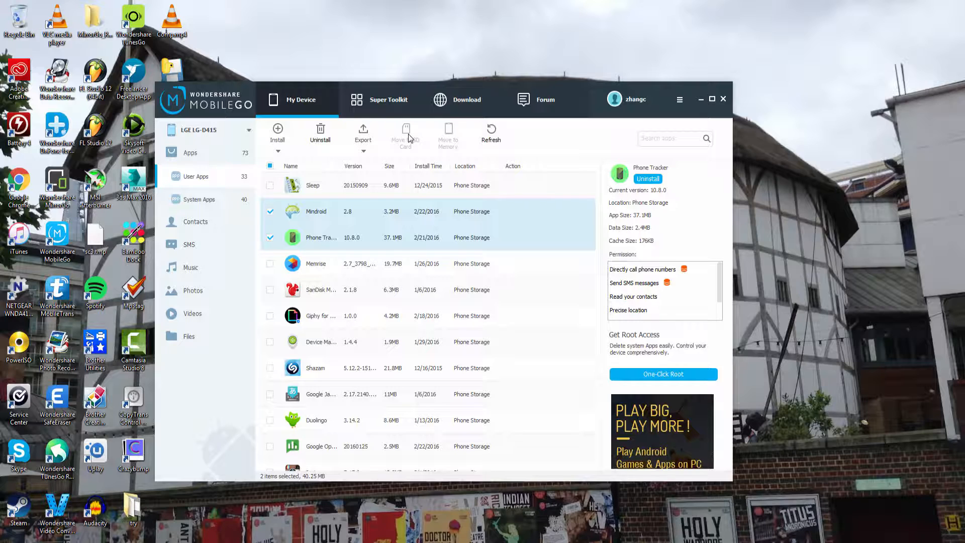
{"action": "mouse_move", "coordinate": [448, 134]}
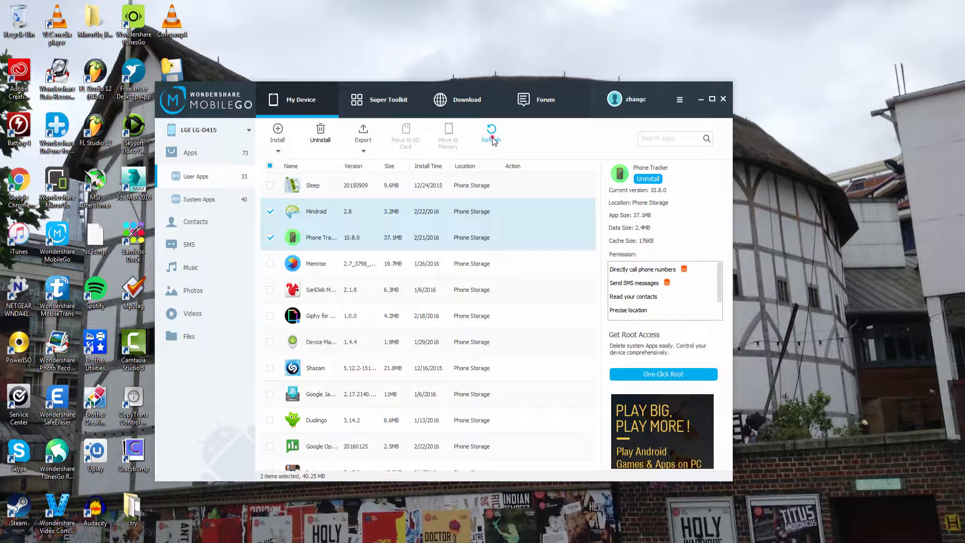
{"action": "left_click", "coordinate": [490, 132]}
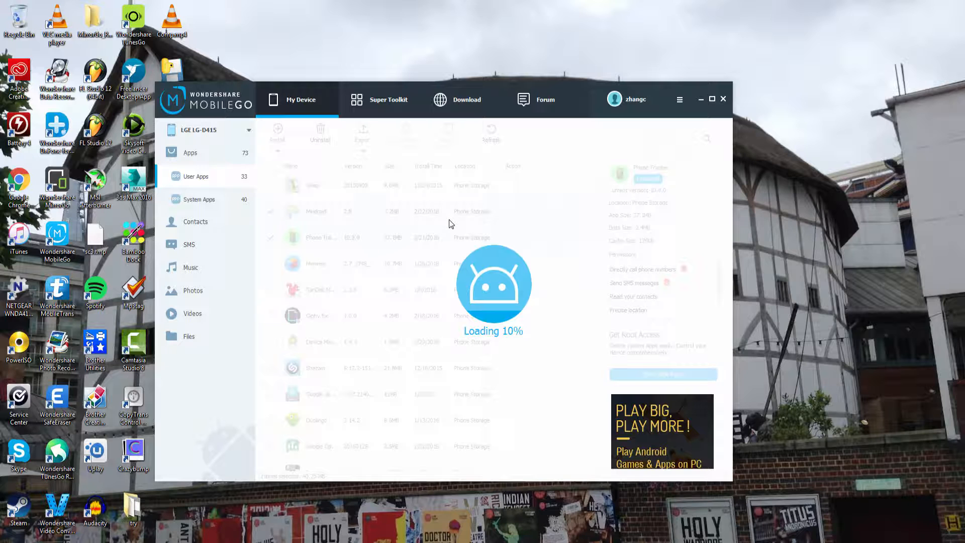